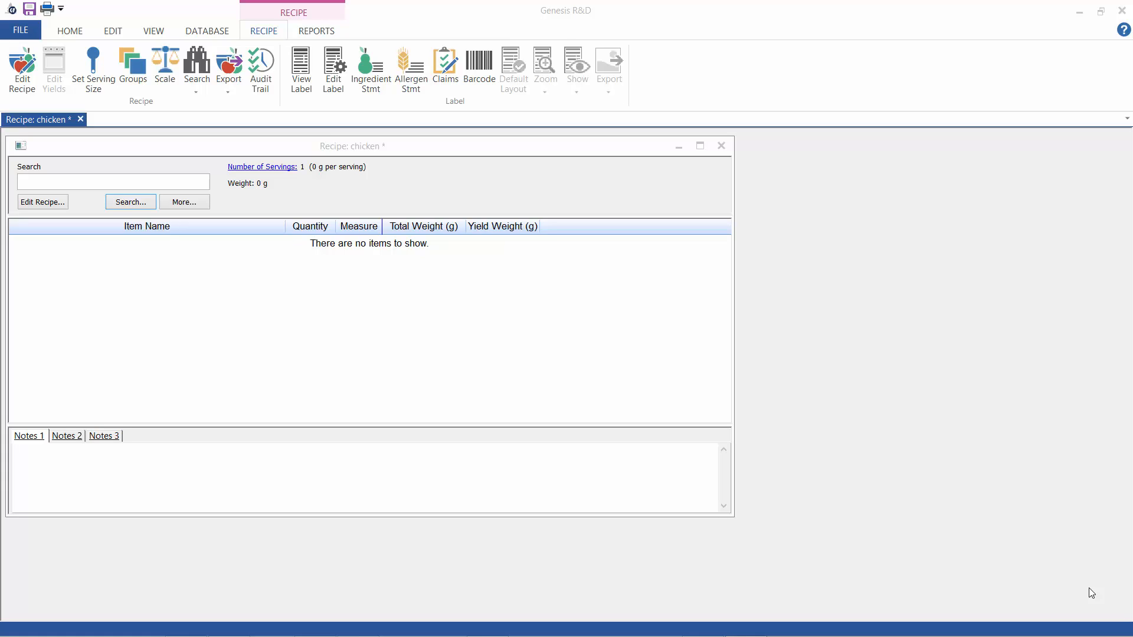
mouse_move(210, 197)
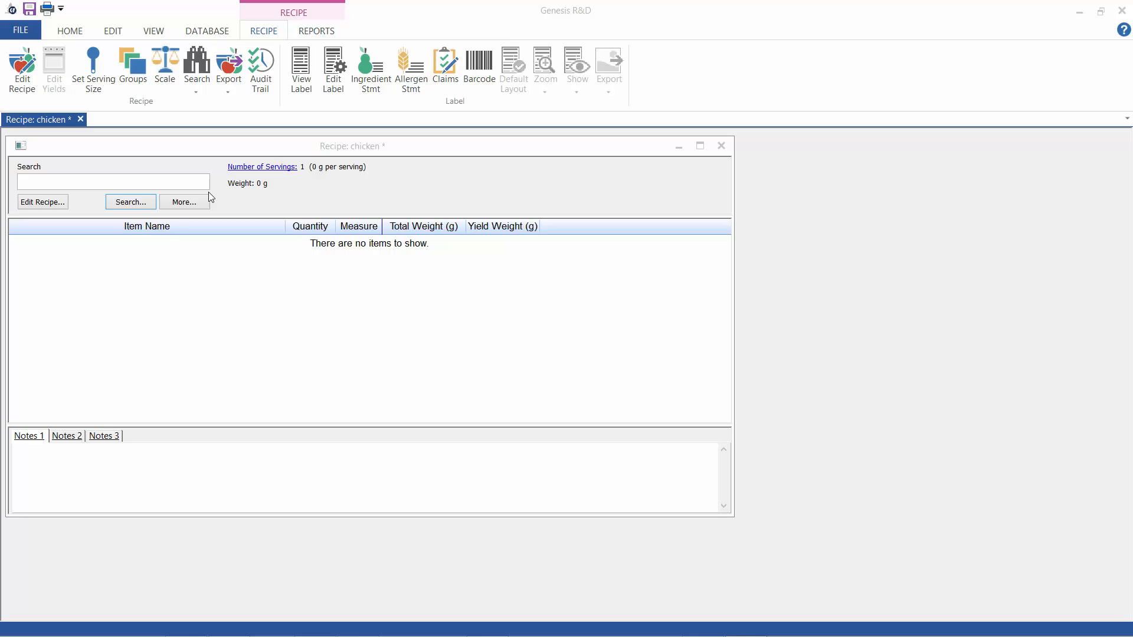
Step: Add 1 pound of roasted skinless chicken breast (ESHA 15004), 453.59 g, to the recipe
type("150")
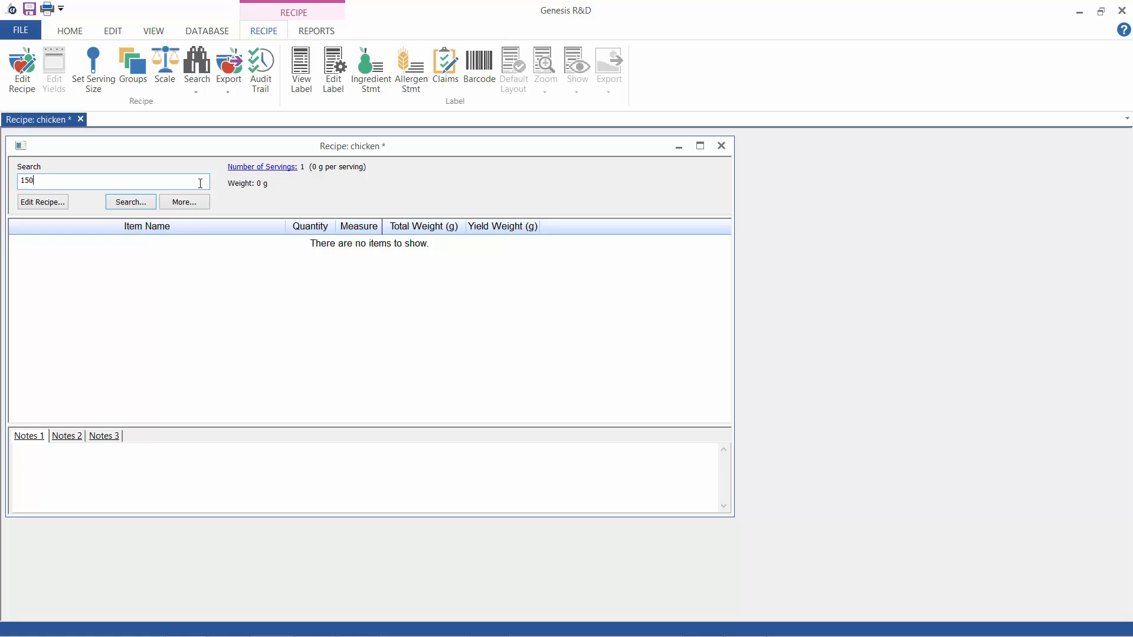
left_click(130, 201)
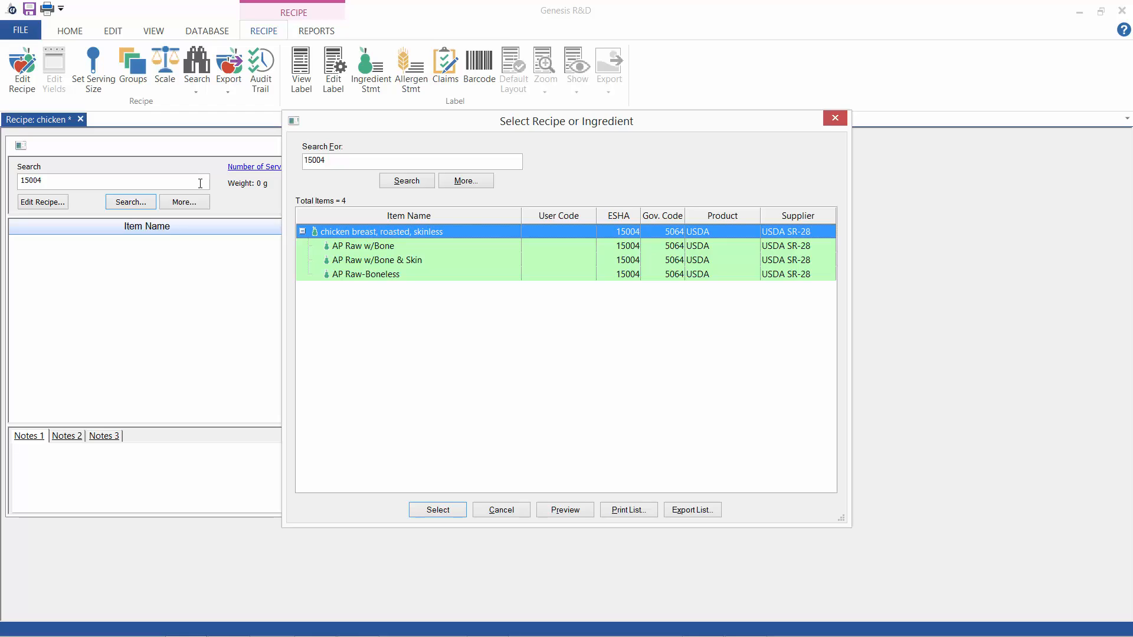
mouse_move(602, 487)
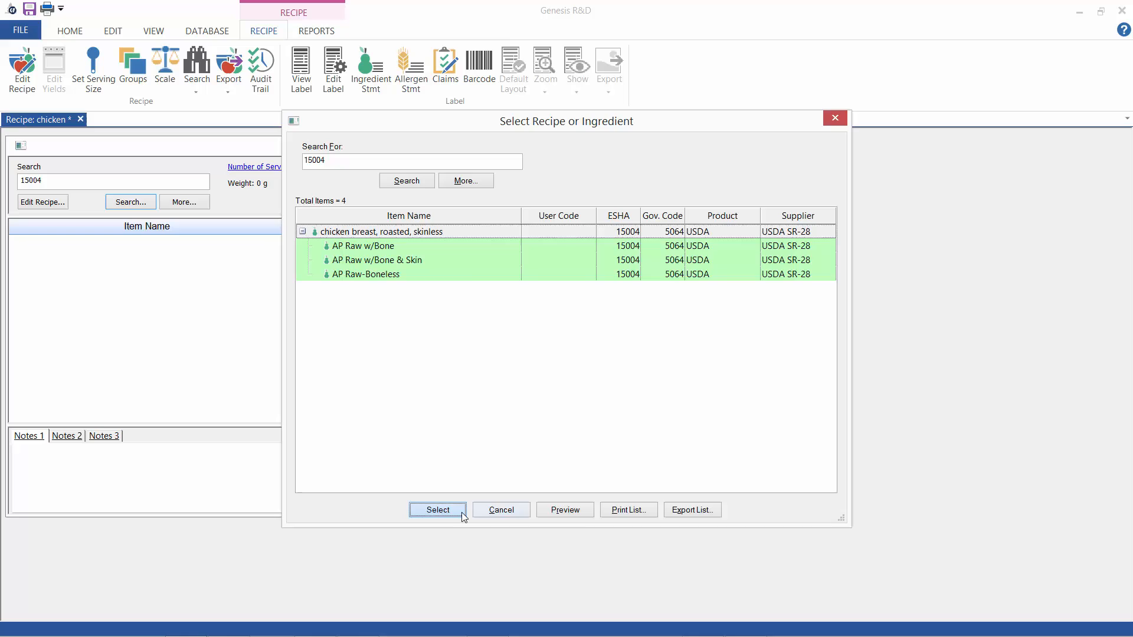
left_click(436, 510)
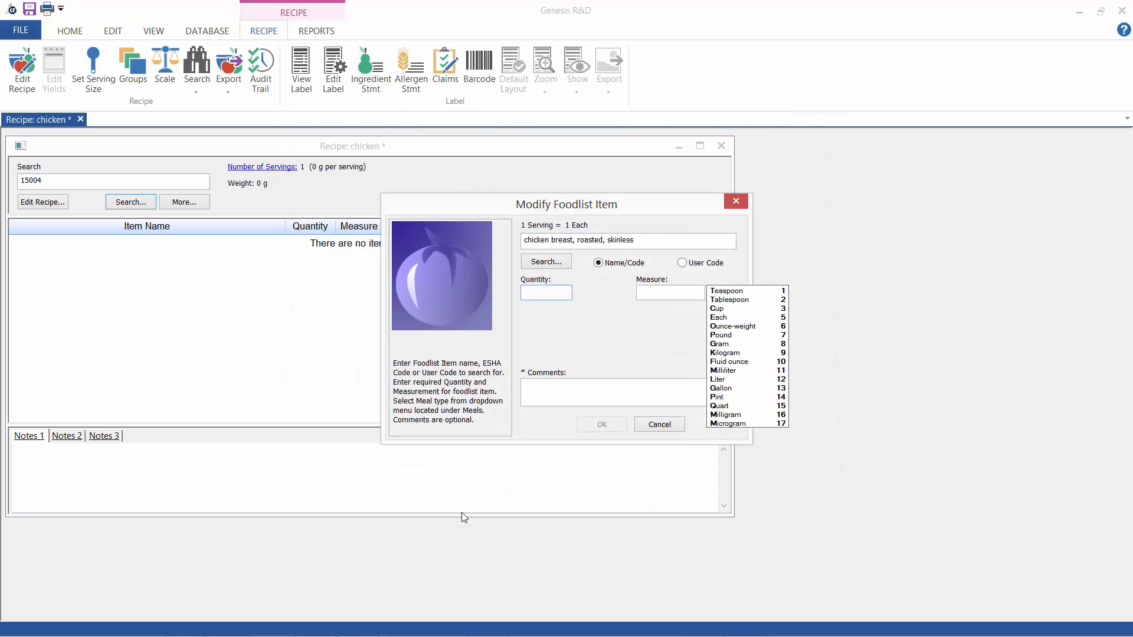
left_click(601, 424)
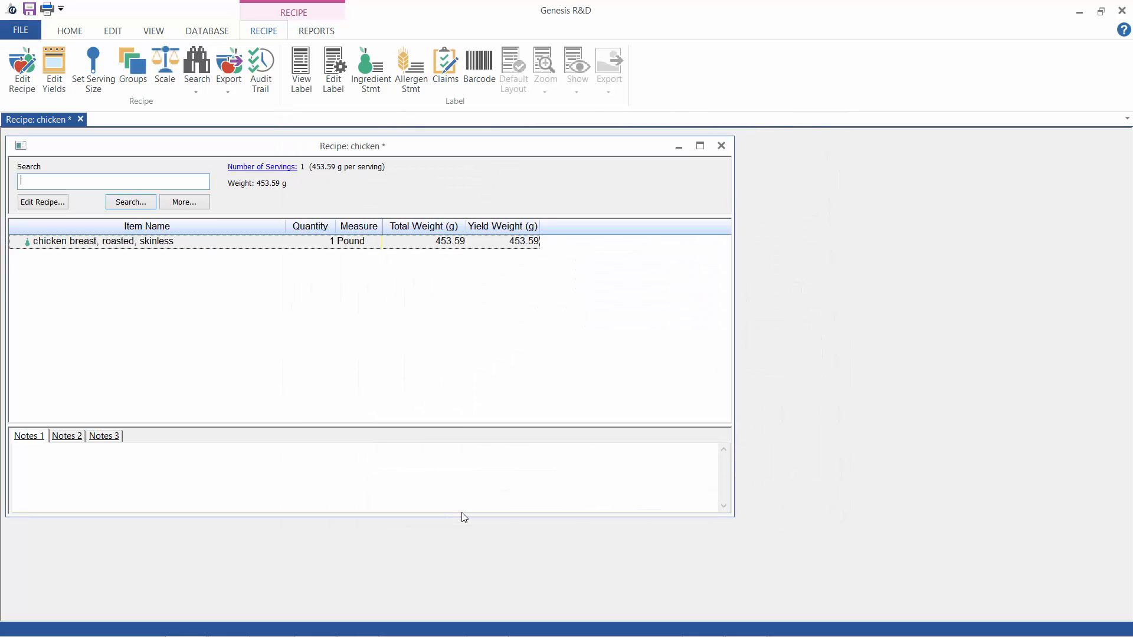
Step: Add 1-pound chicken breast rows for the AP Raw yields and compare total versus yield weight
type("15004")
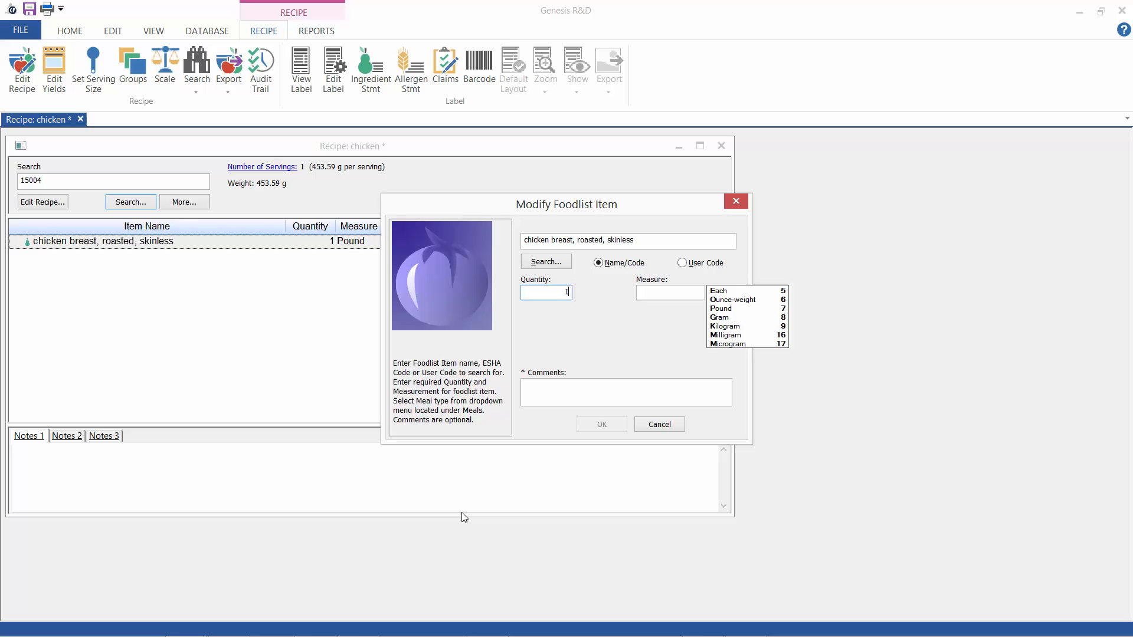
left_click(601, 424)
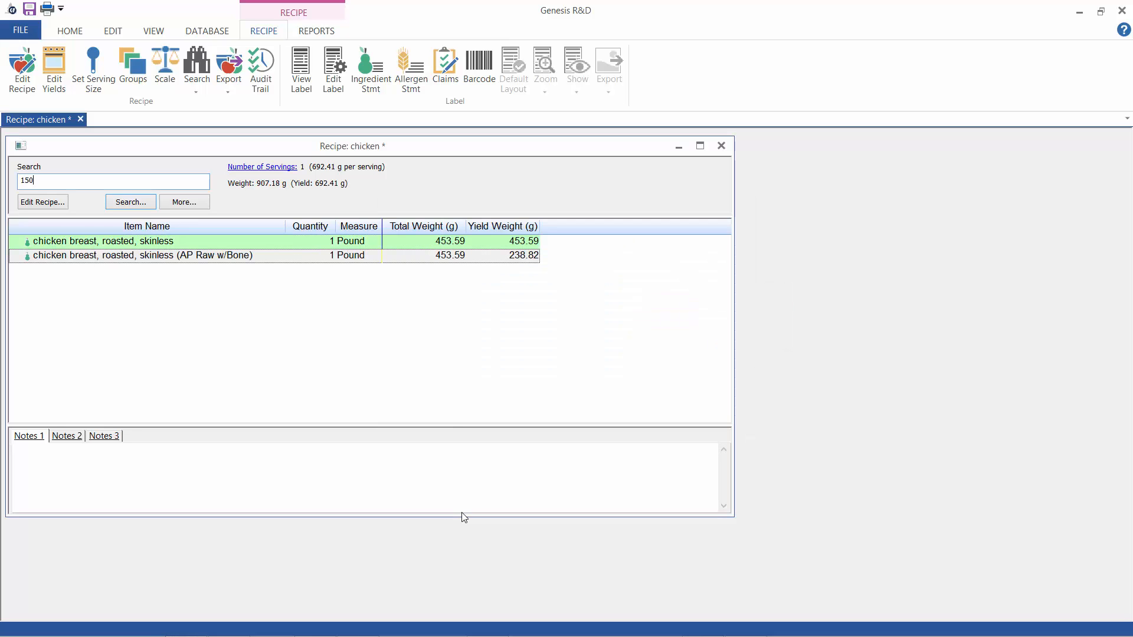
left_click(130, 202)
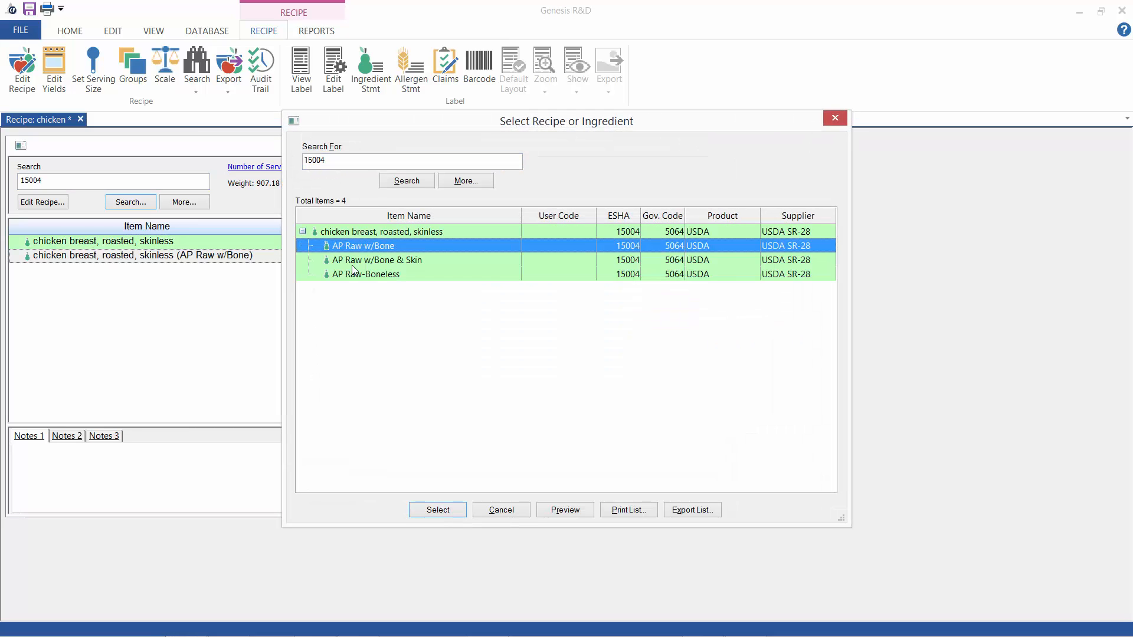
left_click(437, 510)
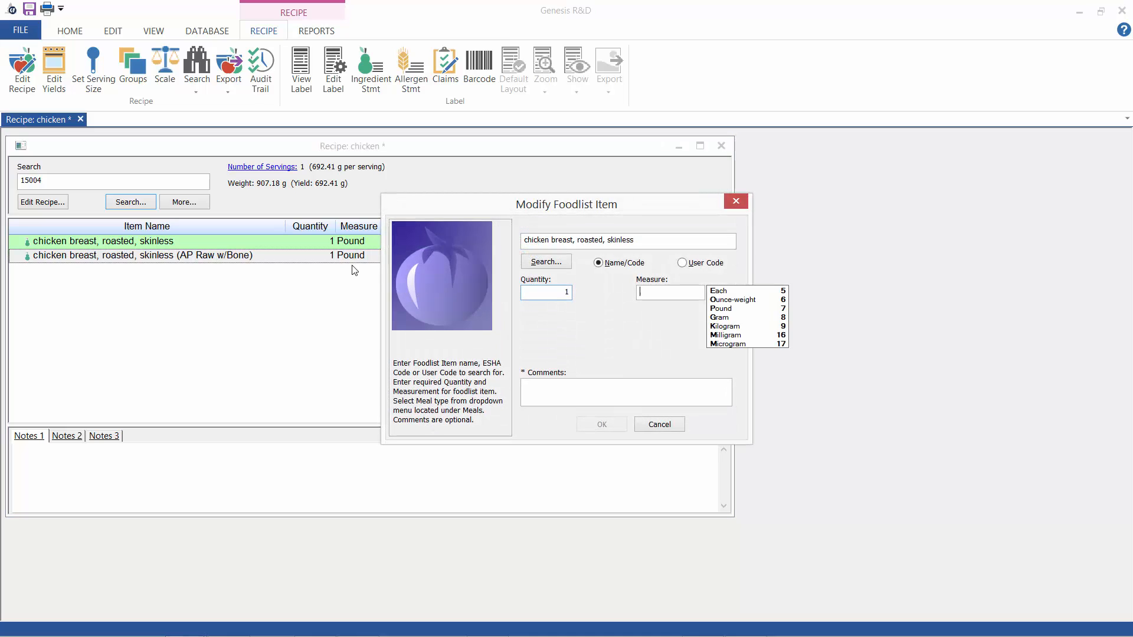
left_click(600, 424)
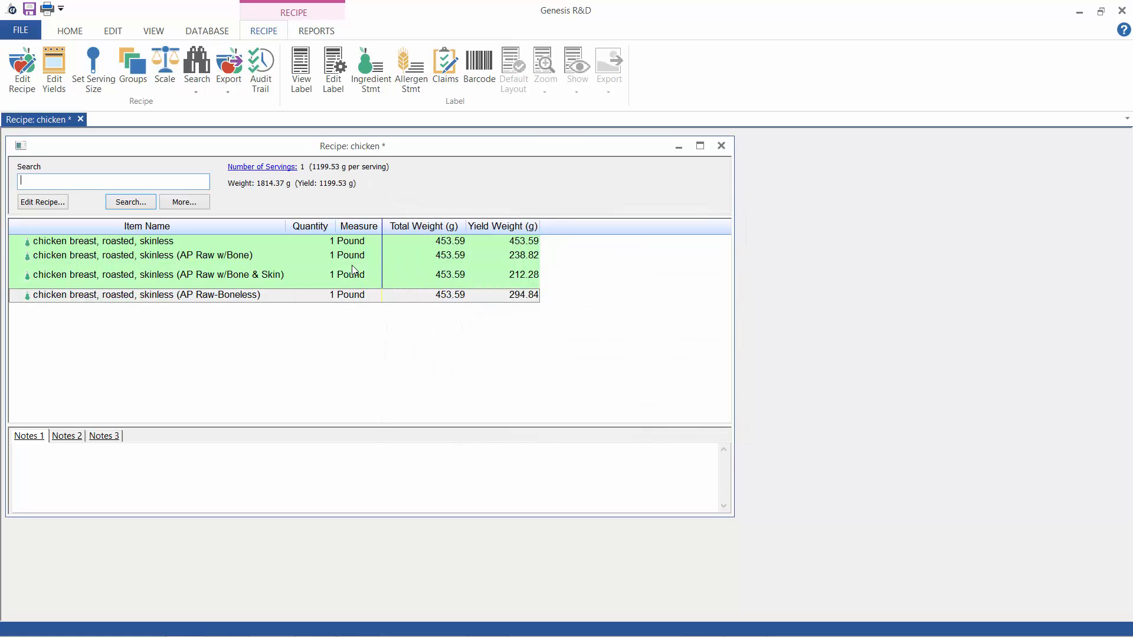
left_click(448, 241)
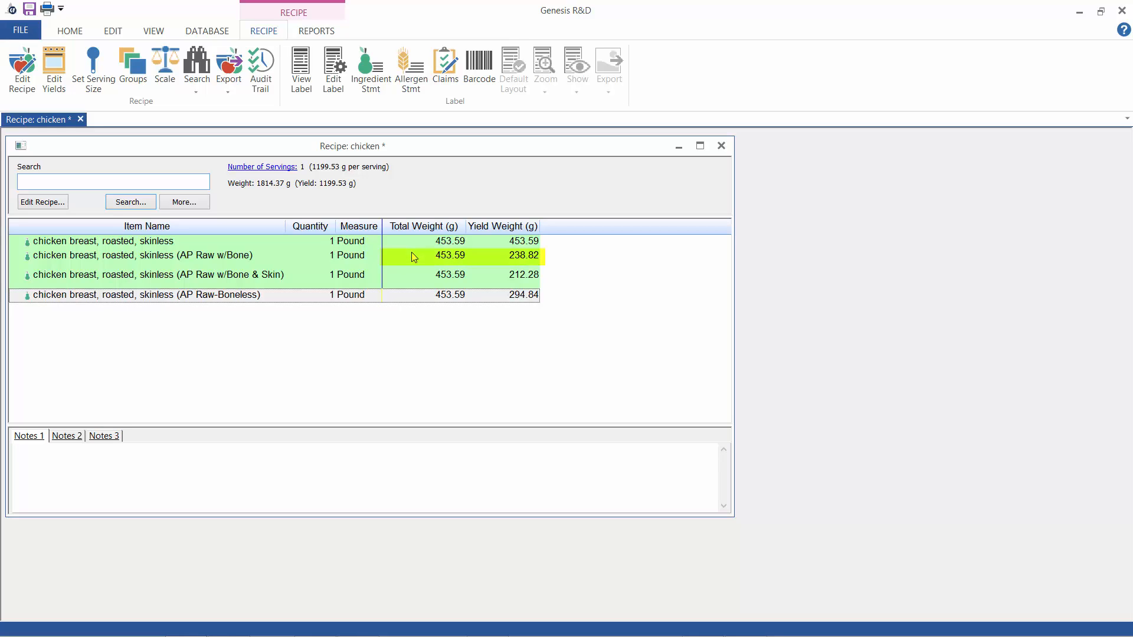
left_click(112, 180)
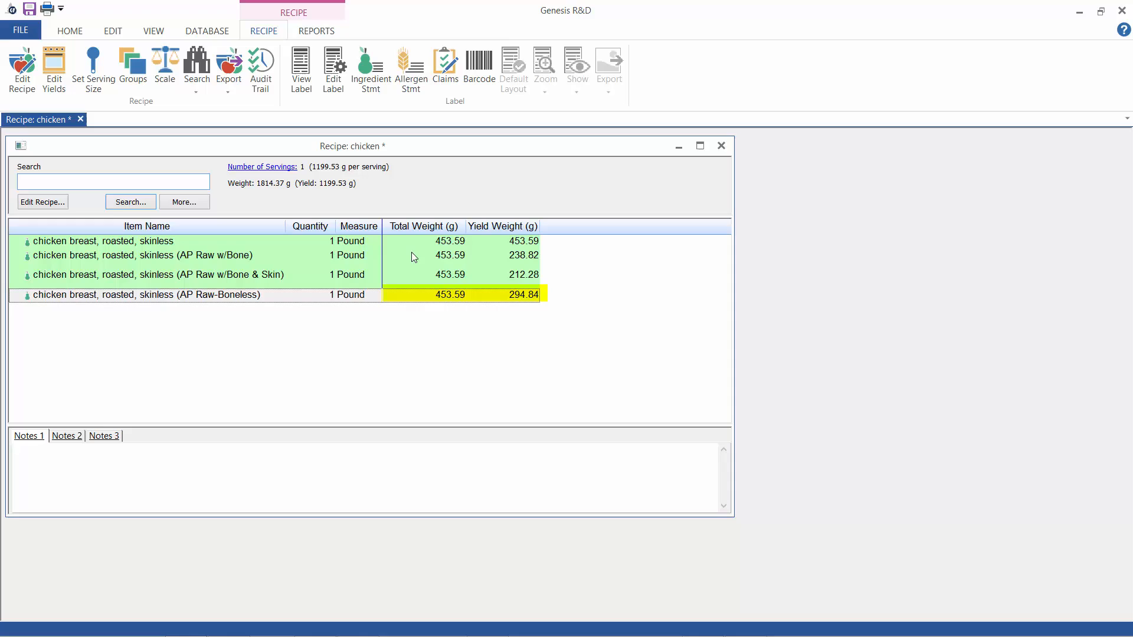
left_click(112, 182)
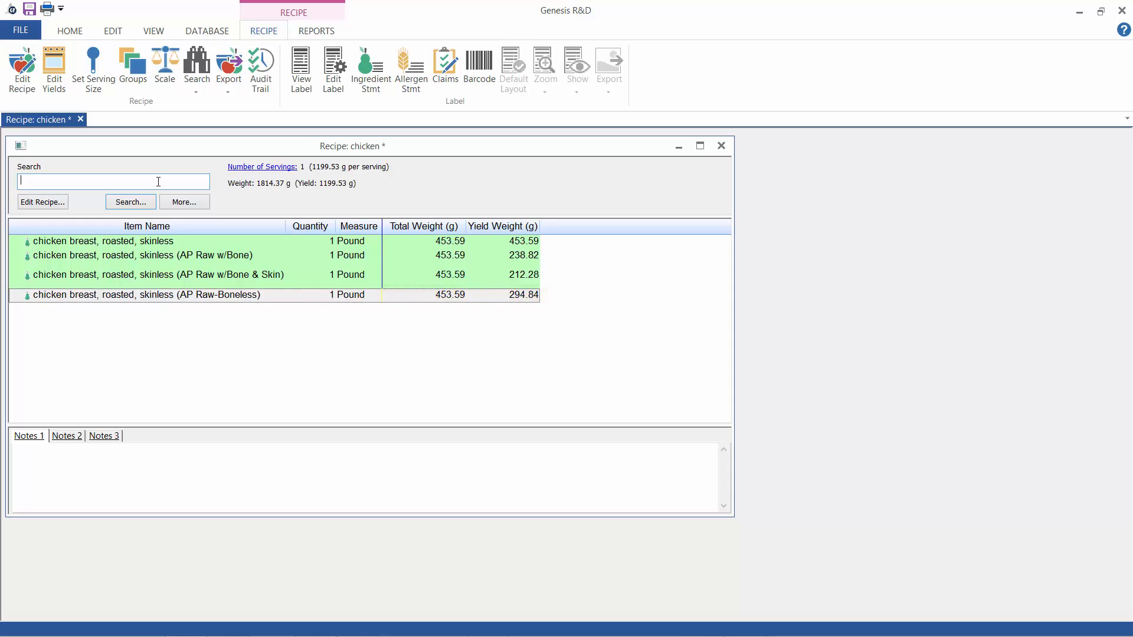
Step: Add 1 pound of fresh broccoli bunch (code 90412) to the recipe
left_click(130, 202)
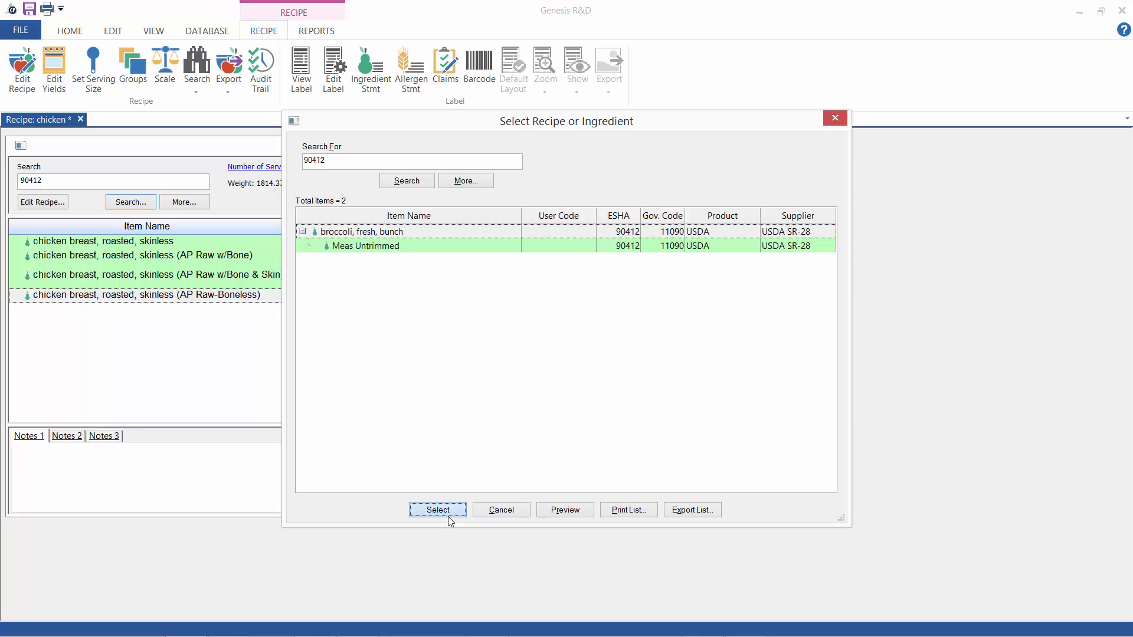
left_click(437, 510)
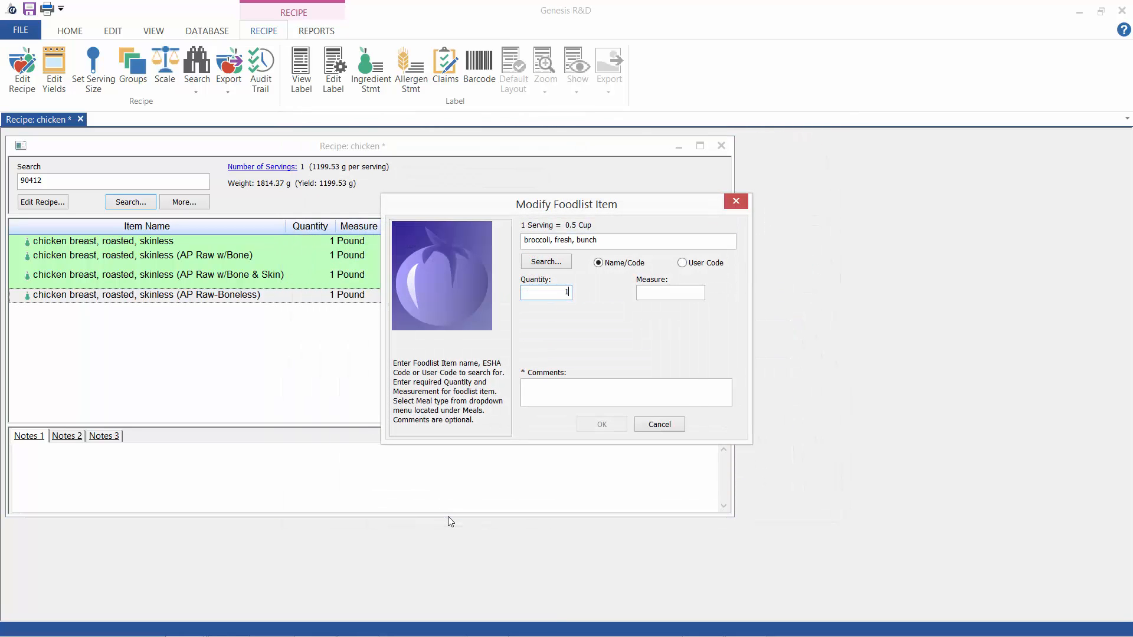
left_click(600, 424)
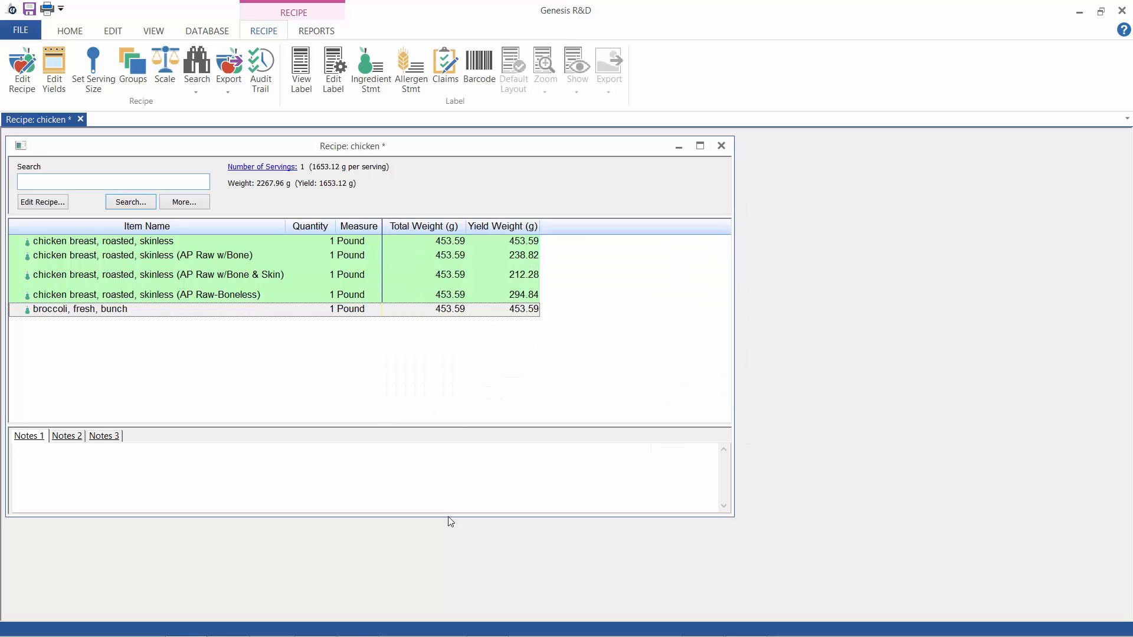
type("90412")
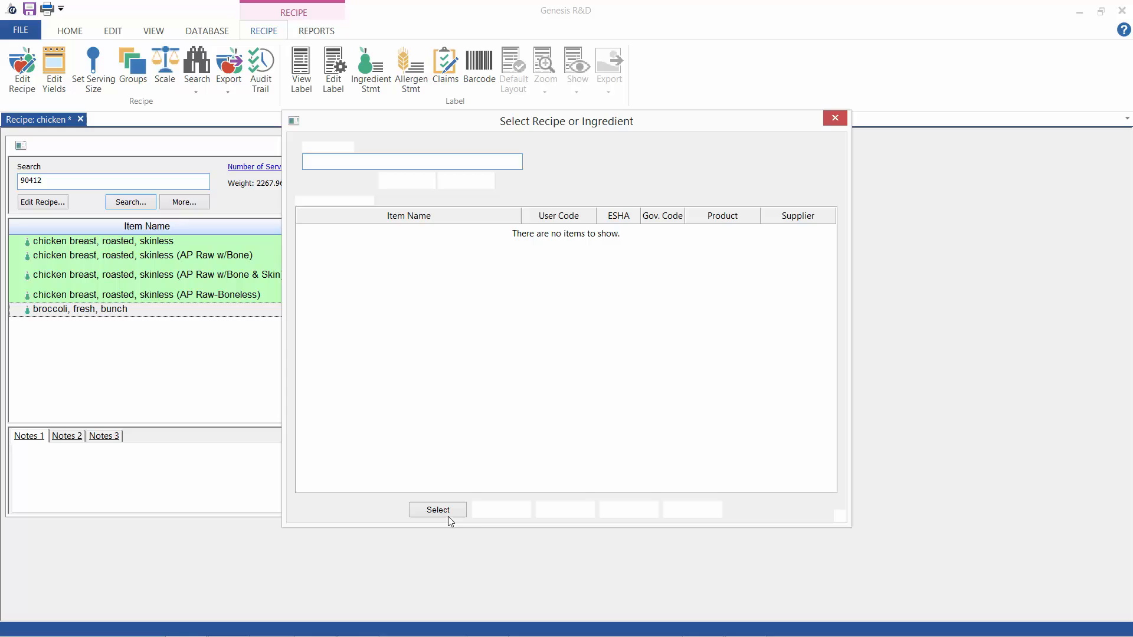
Step: Add the Meas Untrimmed fresh broccoli row at quantity 1
left_click(406, 180)
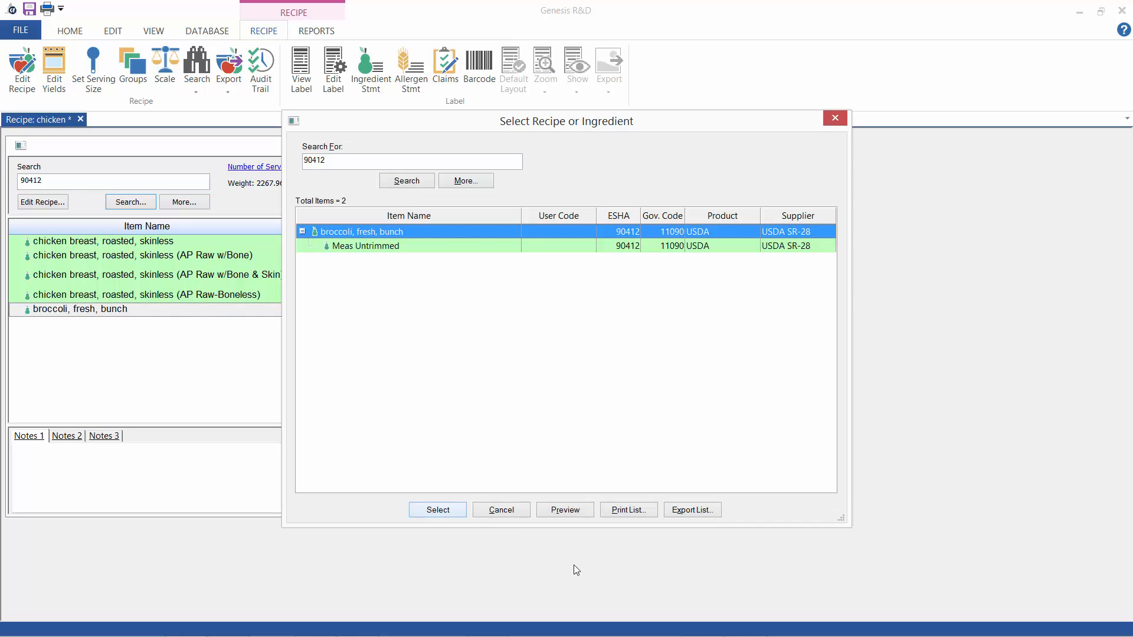
left_click(364, 245)
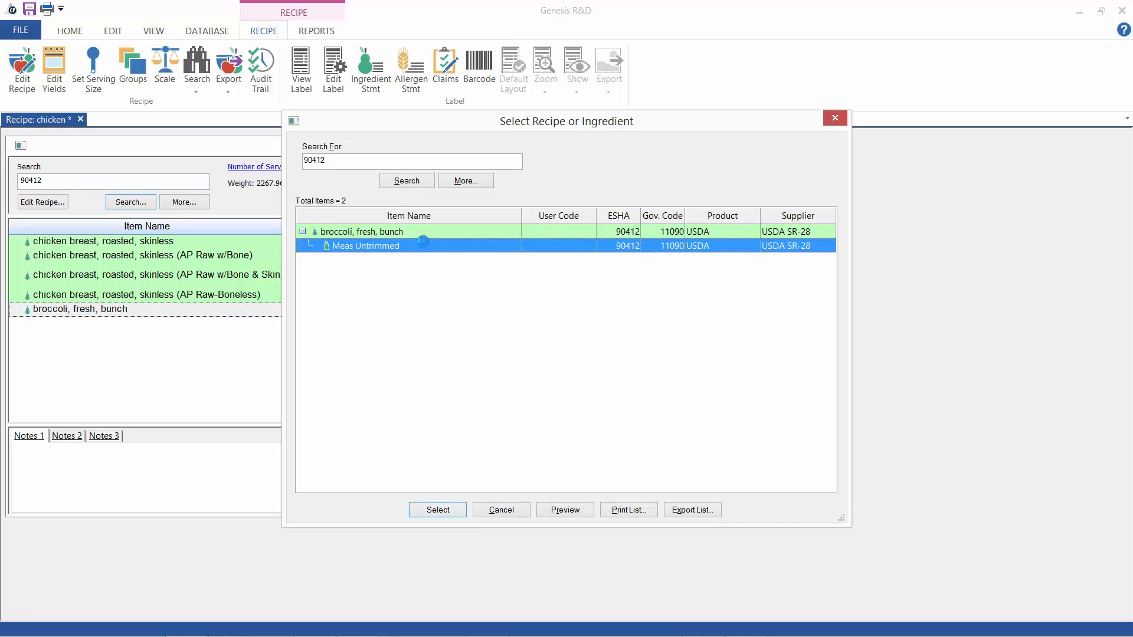
left_click(437, 510)
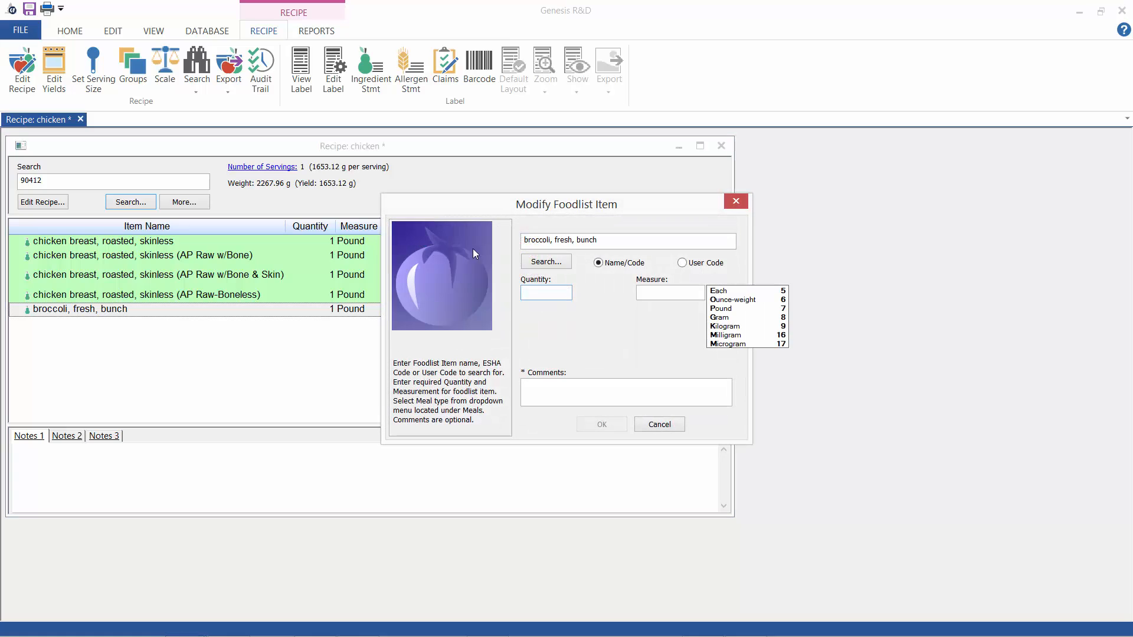
type("1")
left_click(113, 181)
type("5234")
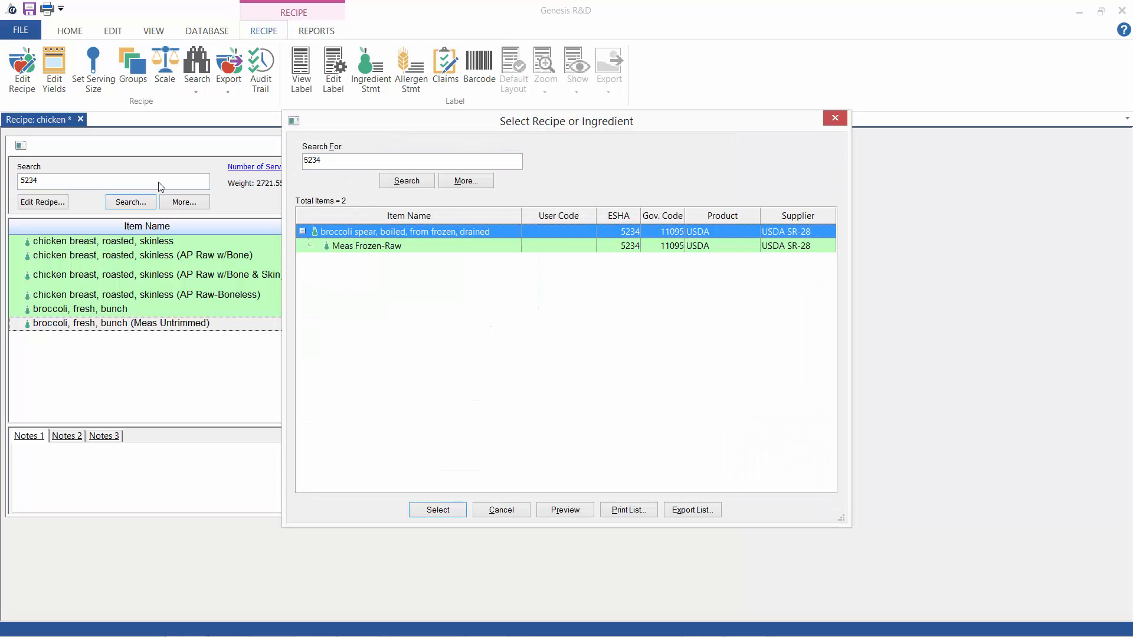
Step: Add 1 pound of plain boiled frozen broccoli spears
left_click(437, 510)
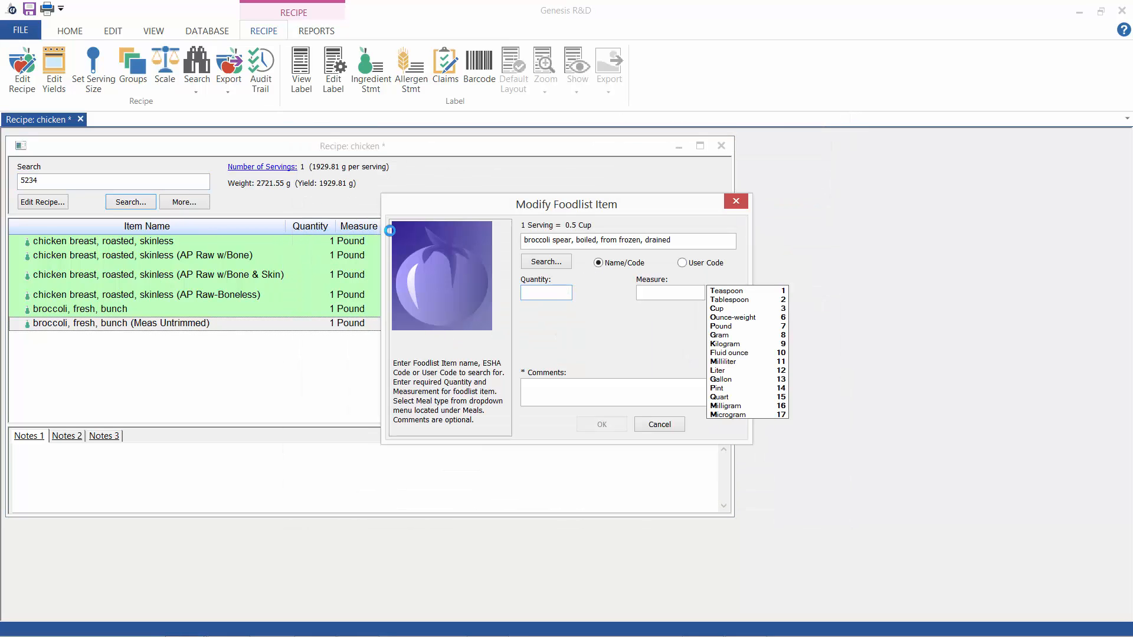
left_click(721, 325)
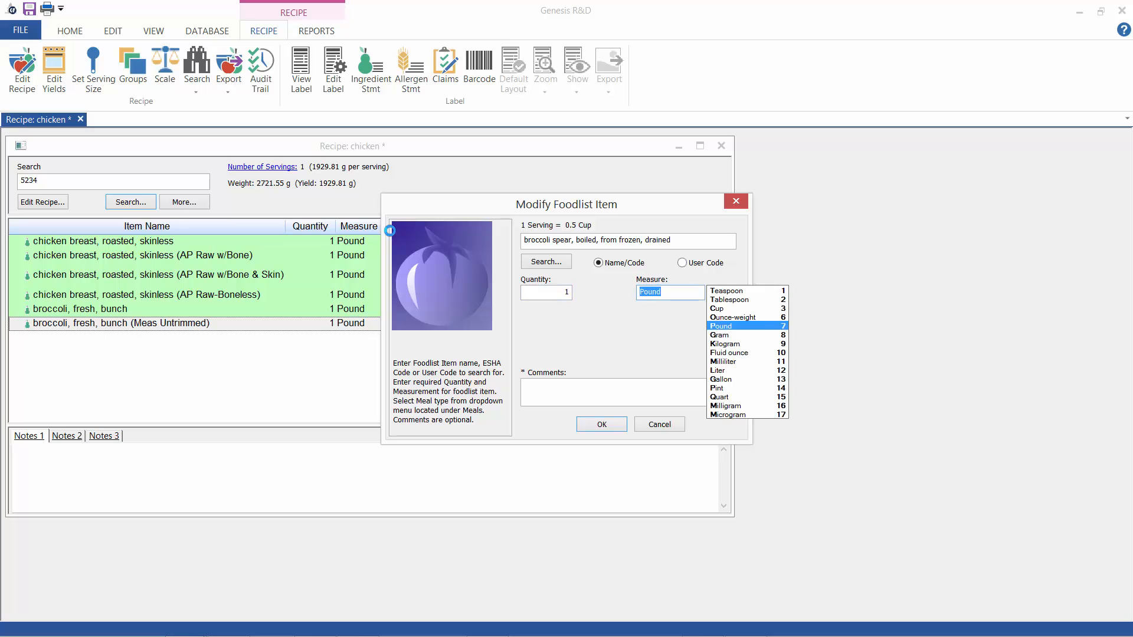
left_click(601, 423)
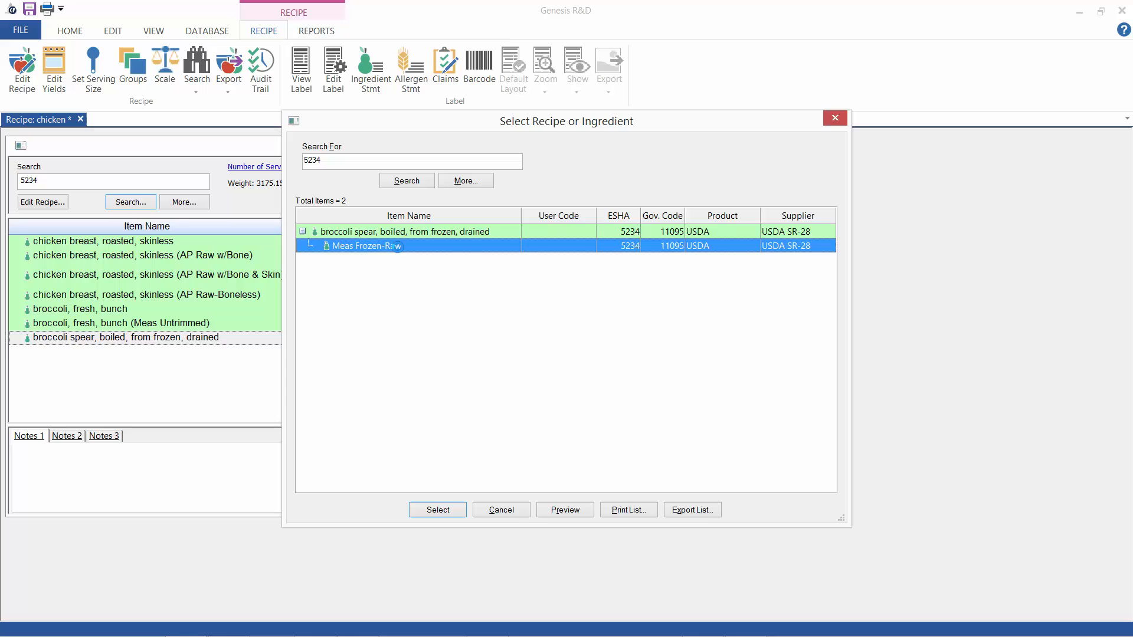
Step: Add 1 pound of boiled broccoli spears with the Meas Frozen-Raw yield (390.09 g)
left_click(437, 510)
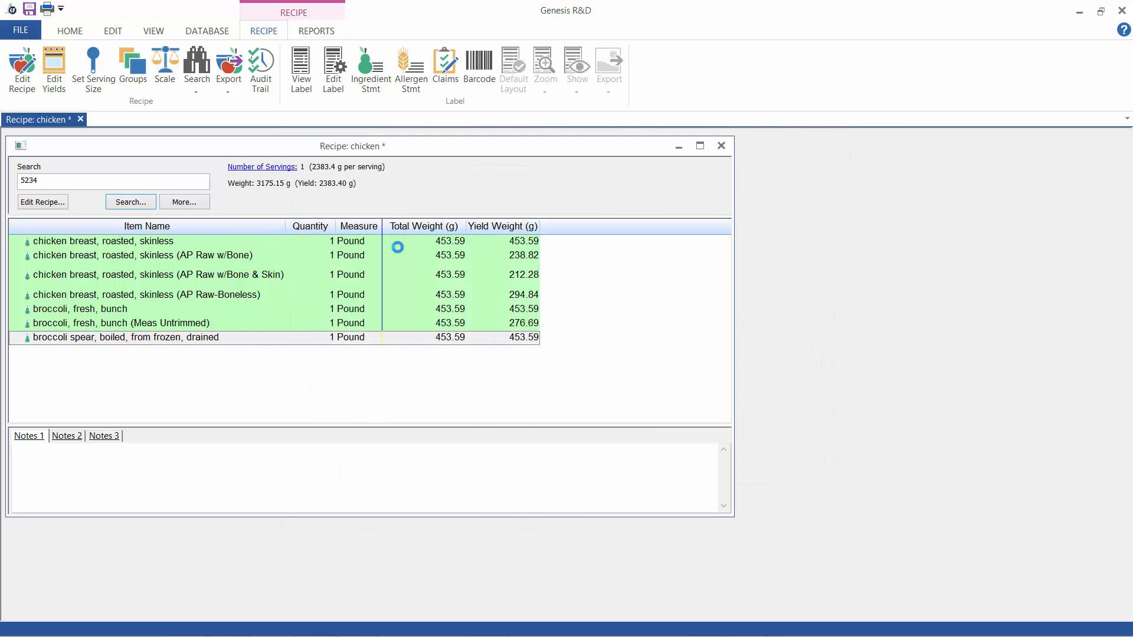
double_click(126, 337)
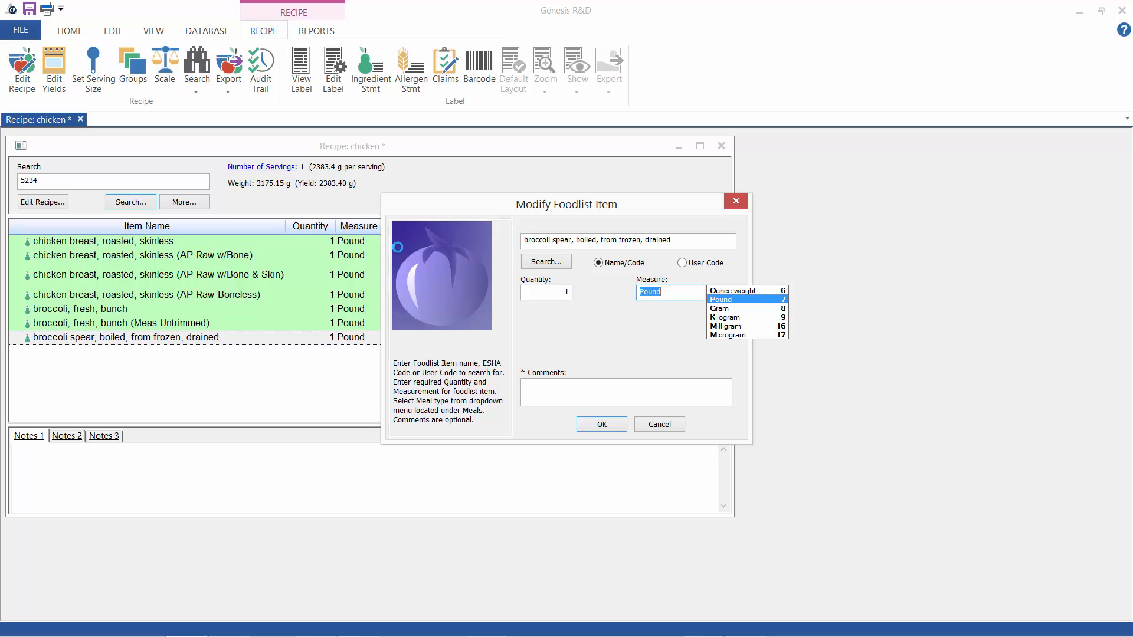
left_click(601, 424)
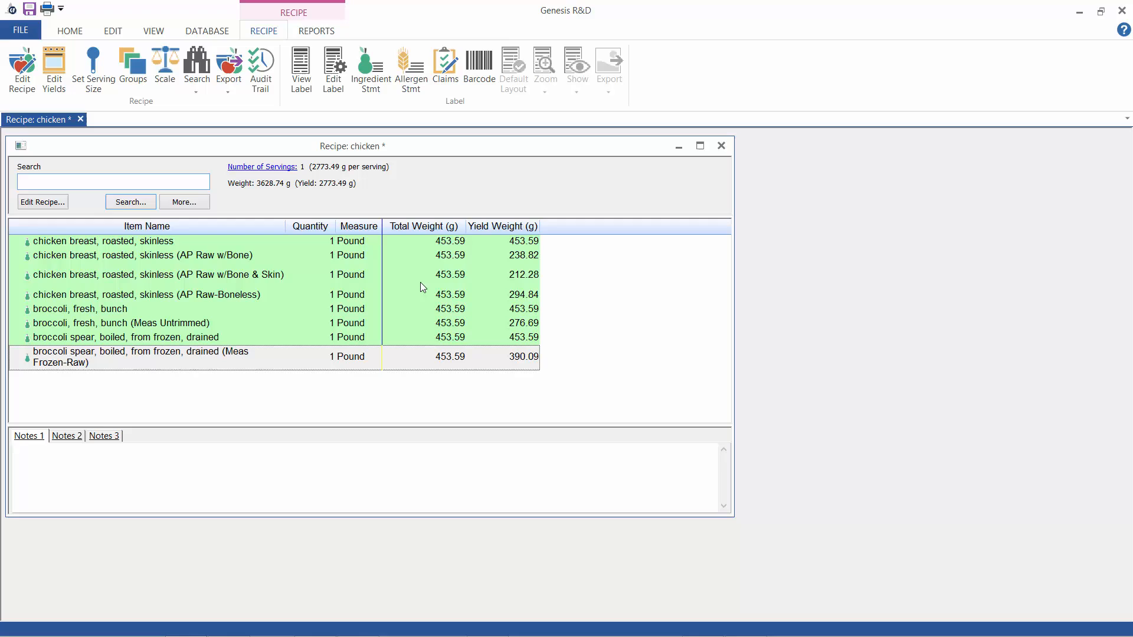
mouse_move(538, 365)
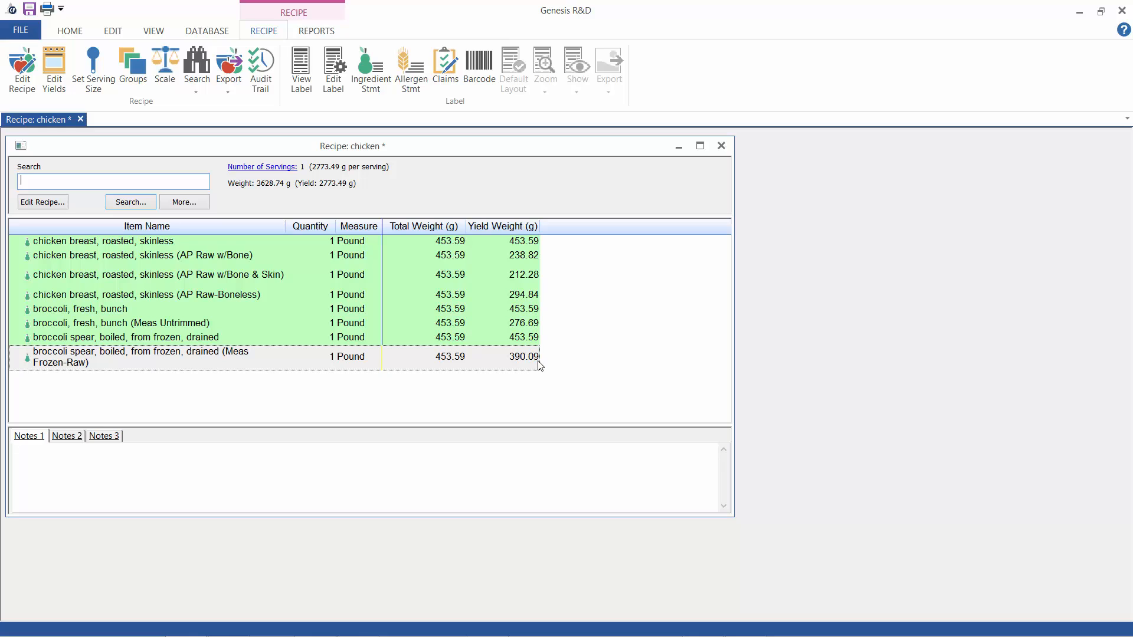
mouse_move(426, 206)
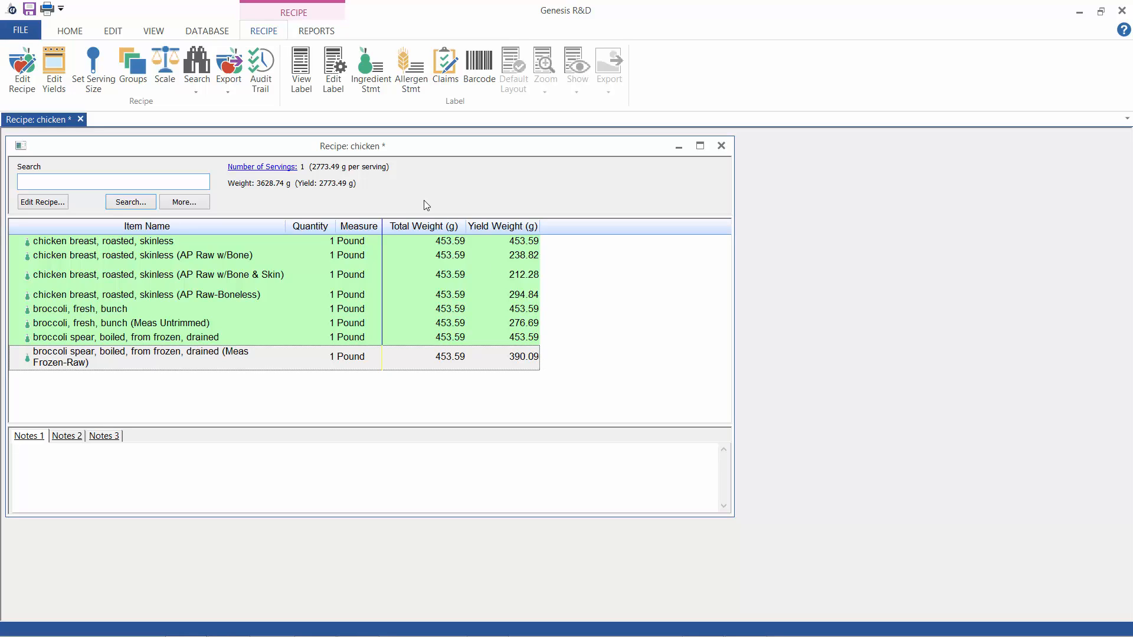